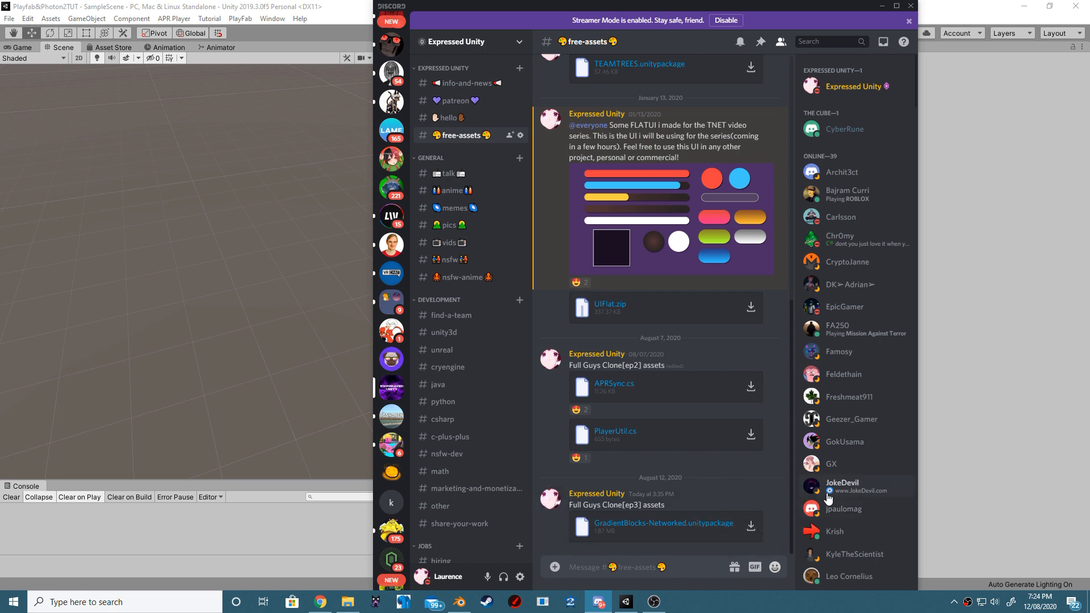
Leave Discord and return to the Unity editor with the ramp scene.
left_click(626, 602)
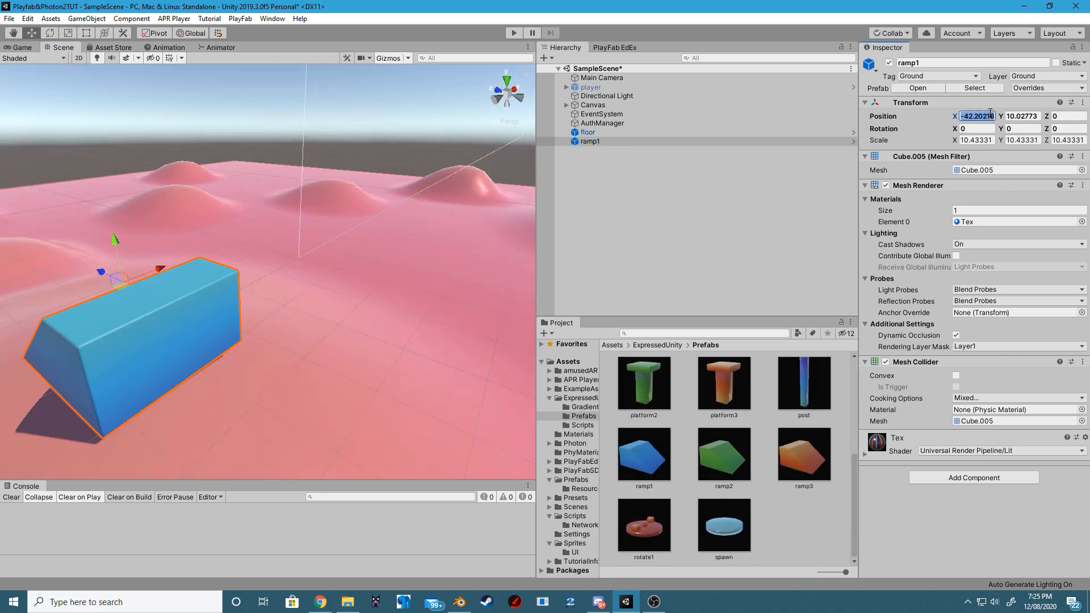
Open the PhotonManager script in Visual Studio.
left_click(724, 524)
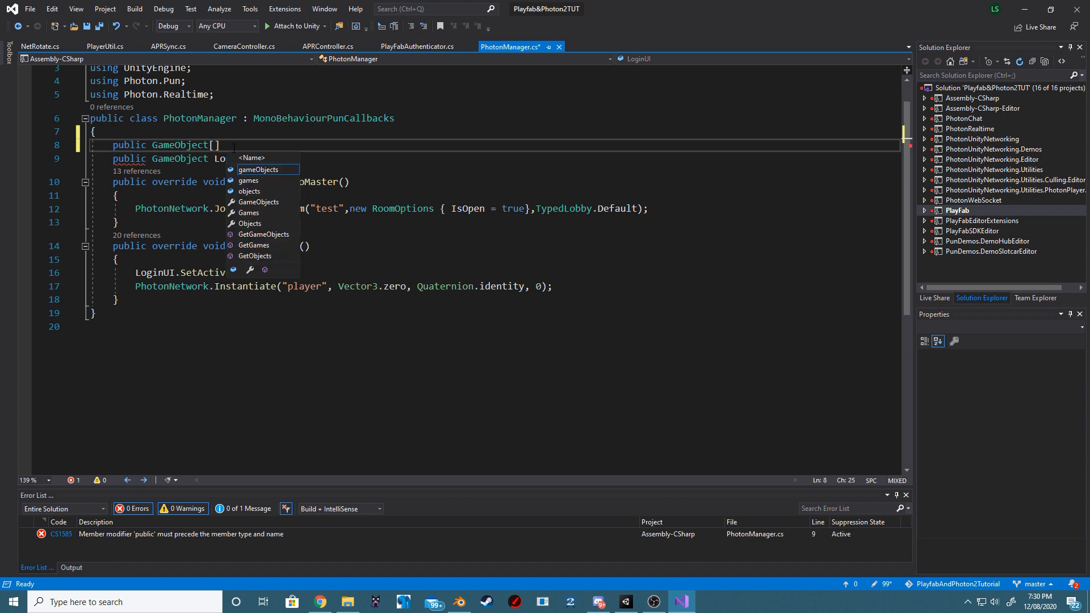
Add a GameObject[] SpawnPoints field and spawn at SpawnPoints[Random.Range(0,SpawnPoints.Length)].transform.GetChild(0).position.
type("SpawnPoints")
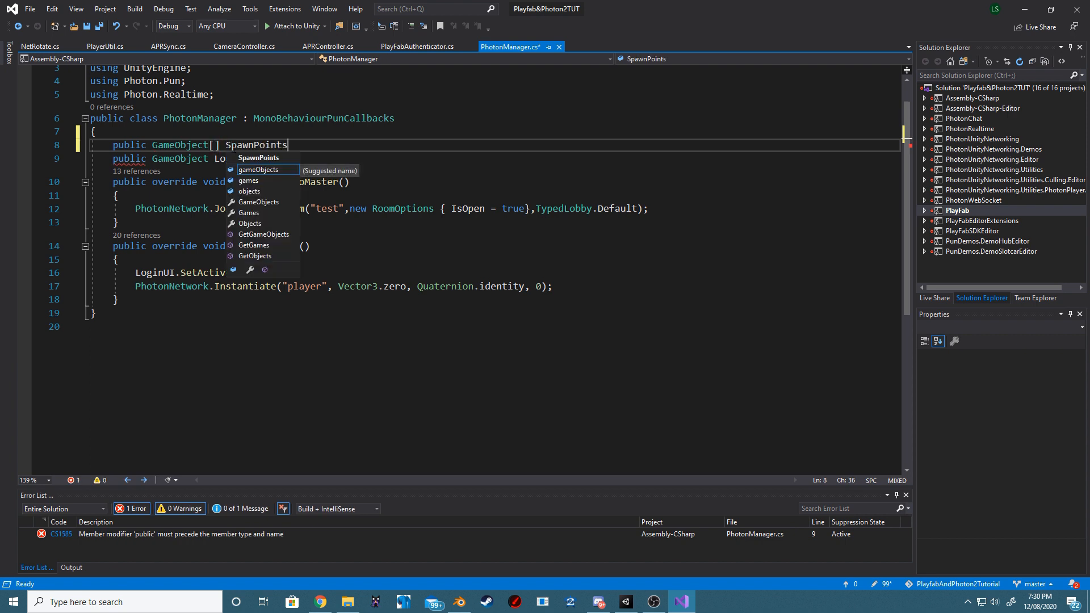
type(";")
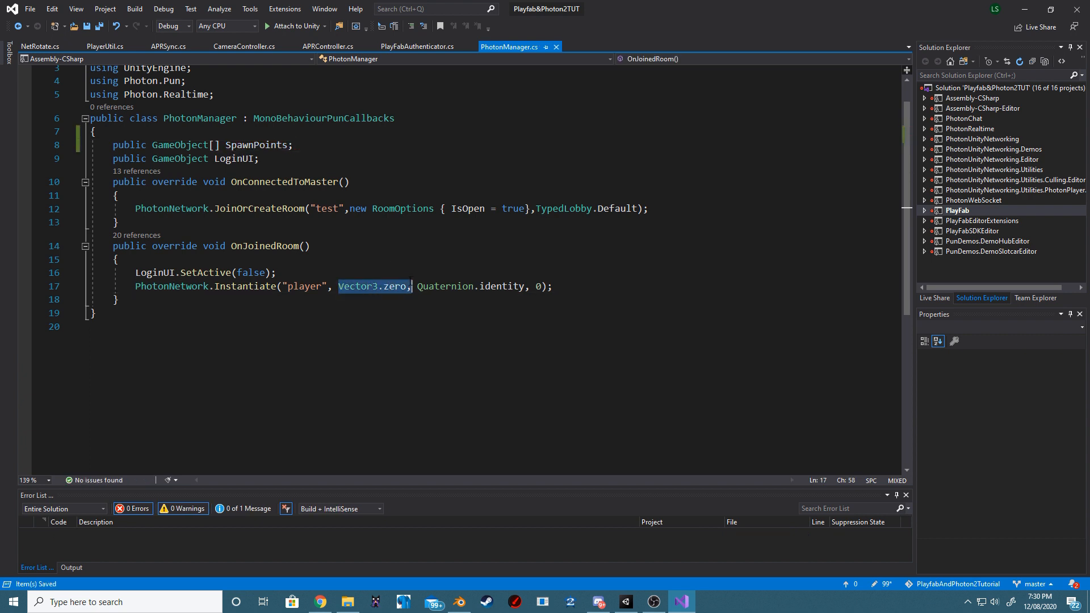
type("Spawnp")
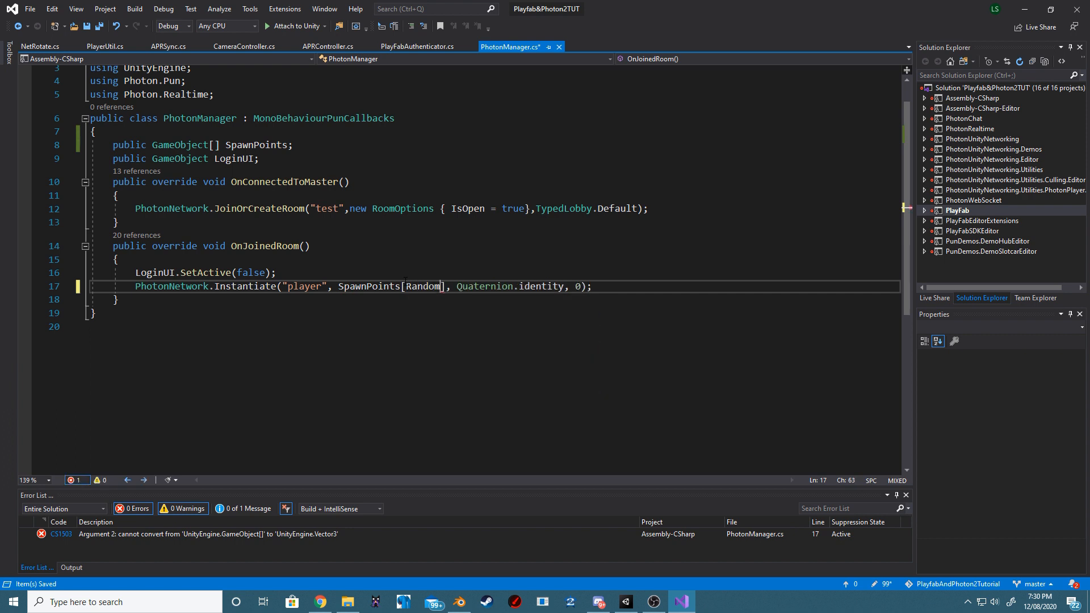
type(".Range(0,")
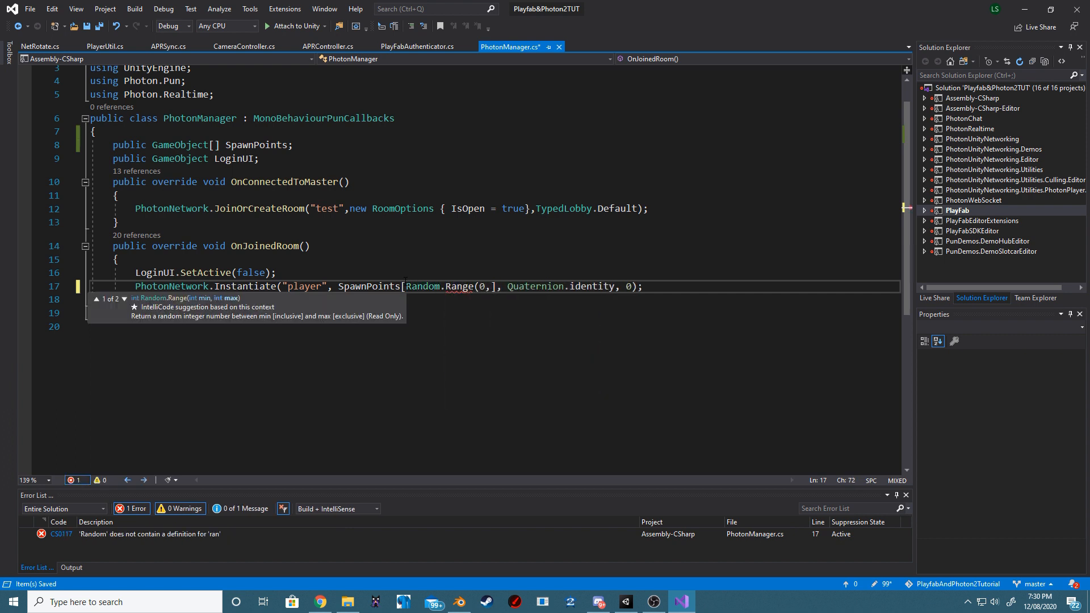
type("spawnPoints.Length")
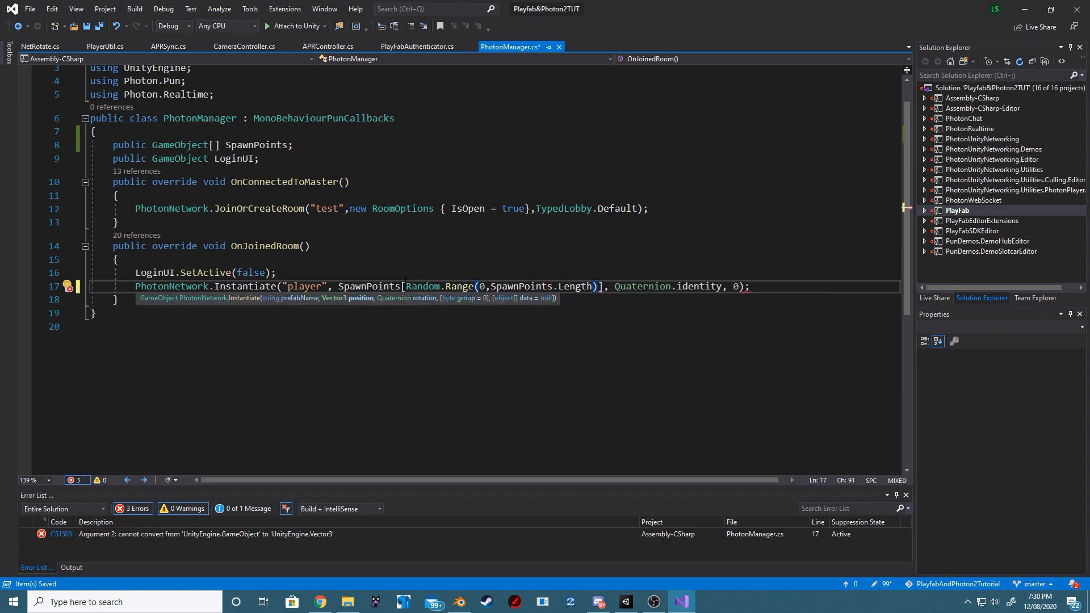
type(".")
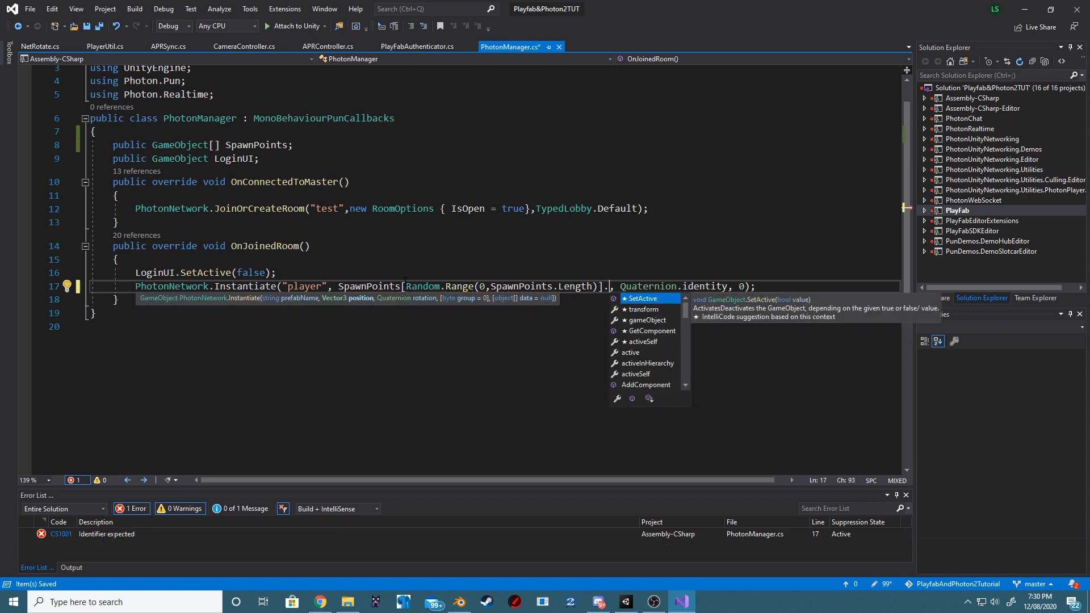
type("transform.GetChild(0)")
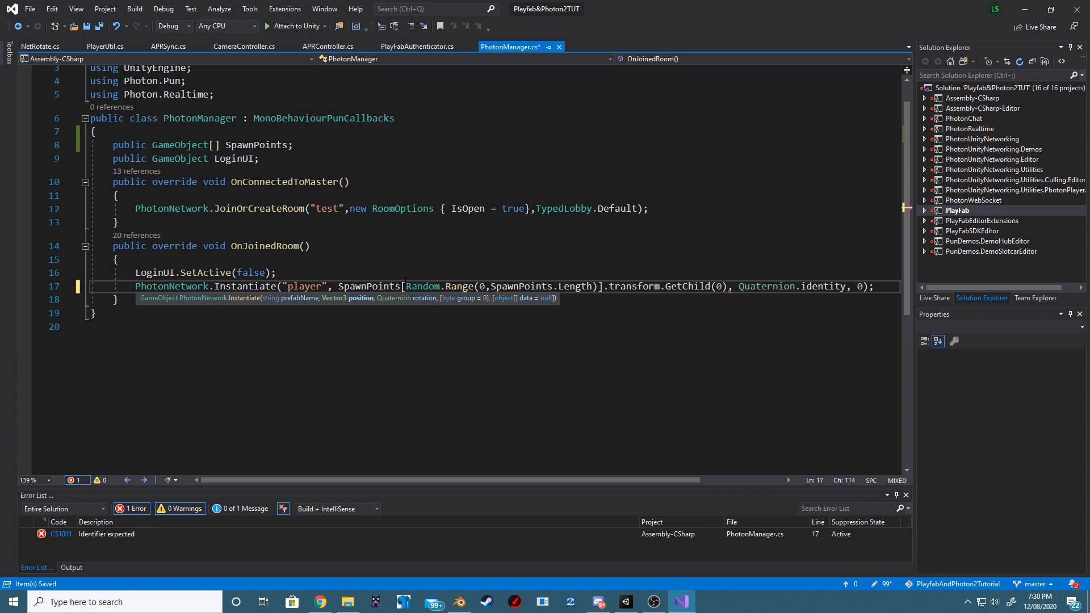
type(".position")
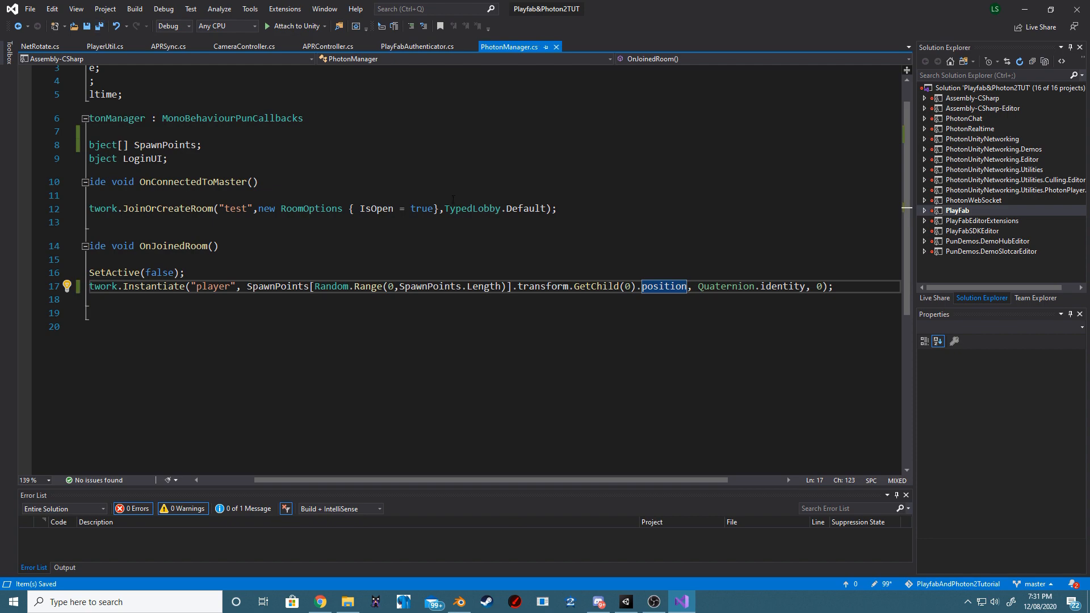
left_click(625, 602)
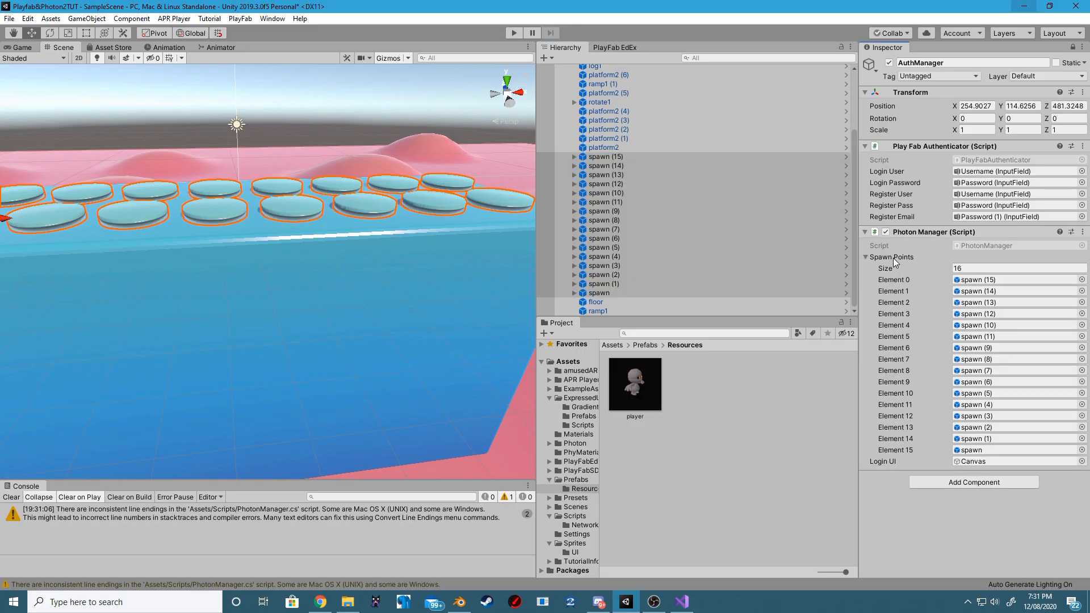
left_click(865, 232)
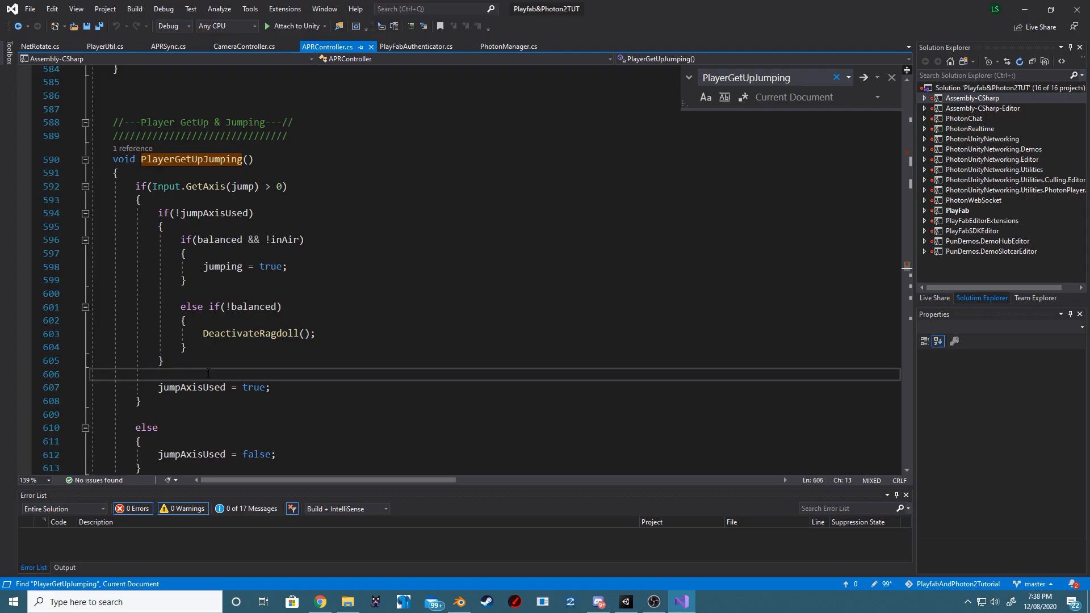
Add gameObject.transform.SetParent(null); to PlayerGetUpJumping in APRController and save.
type("gameObject.tra")
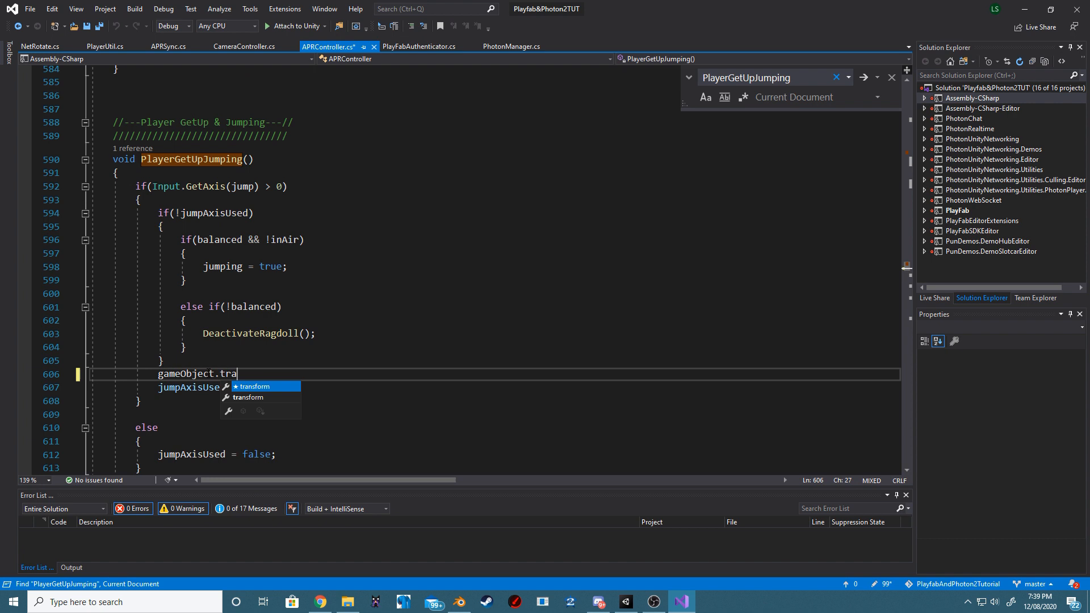
type("nsform.s")
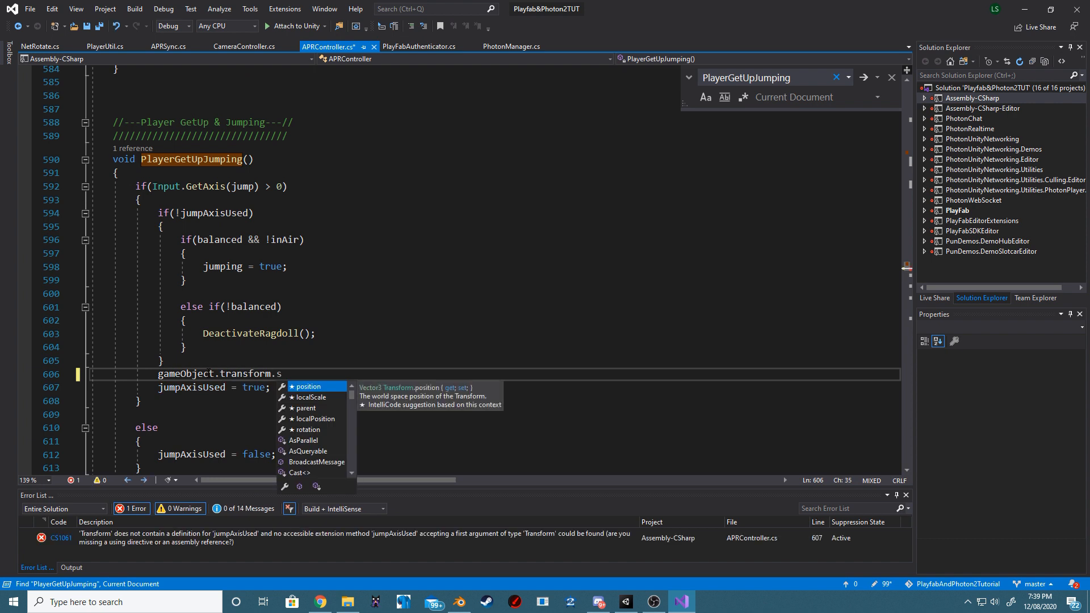
type("etParent")
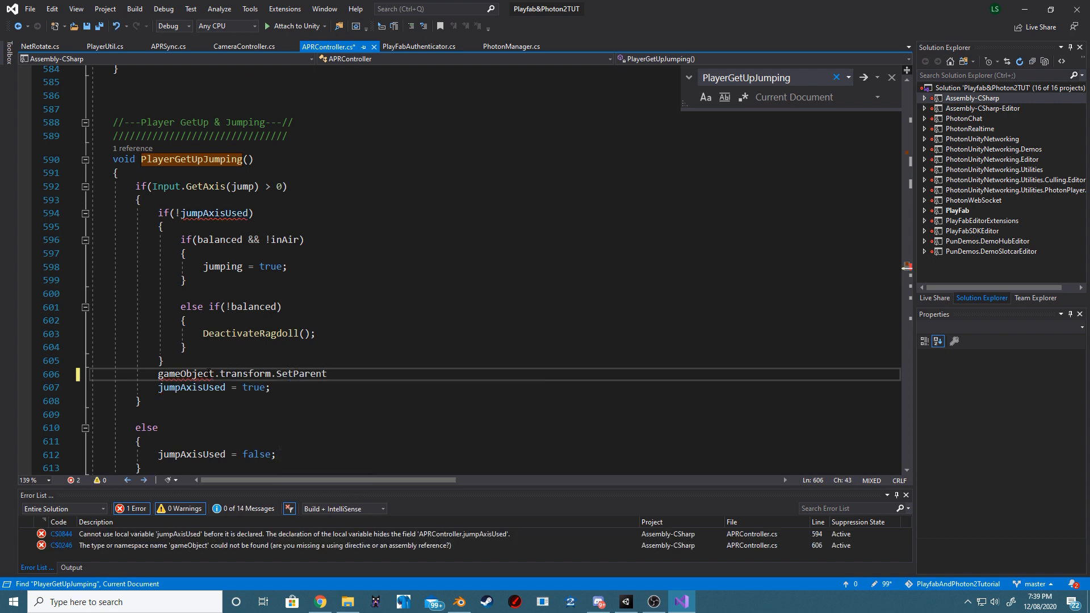
type("(null);")
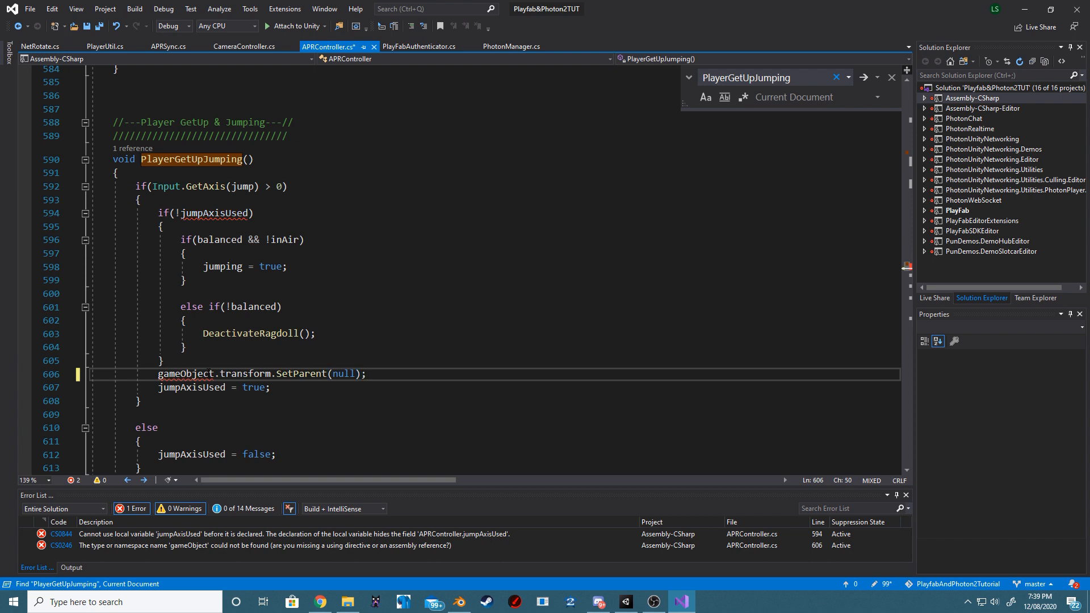
left_click(101, 26)
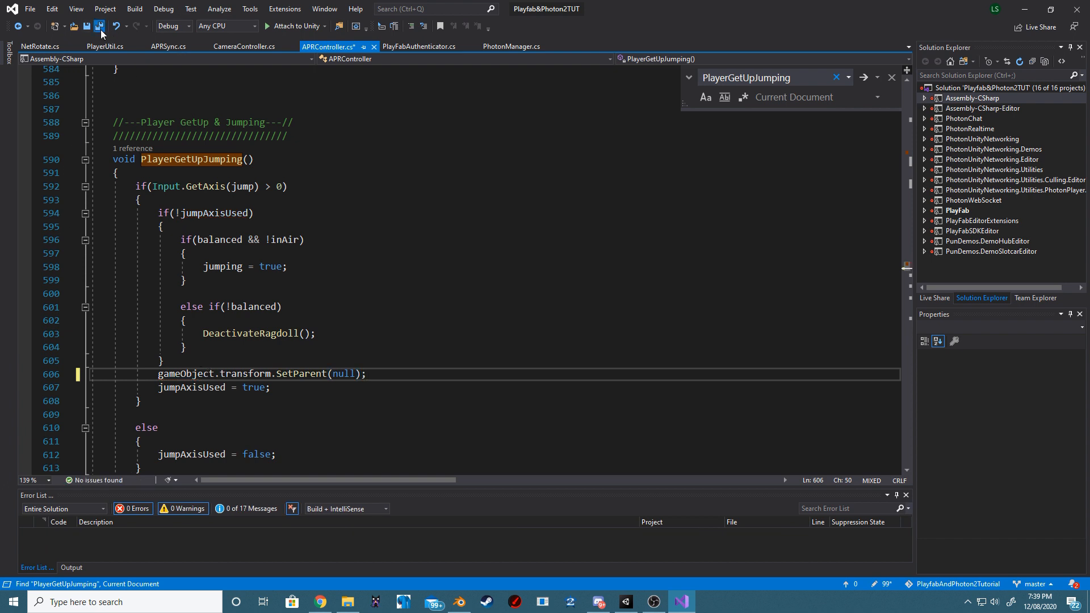